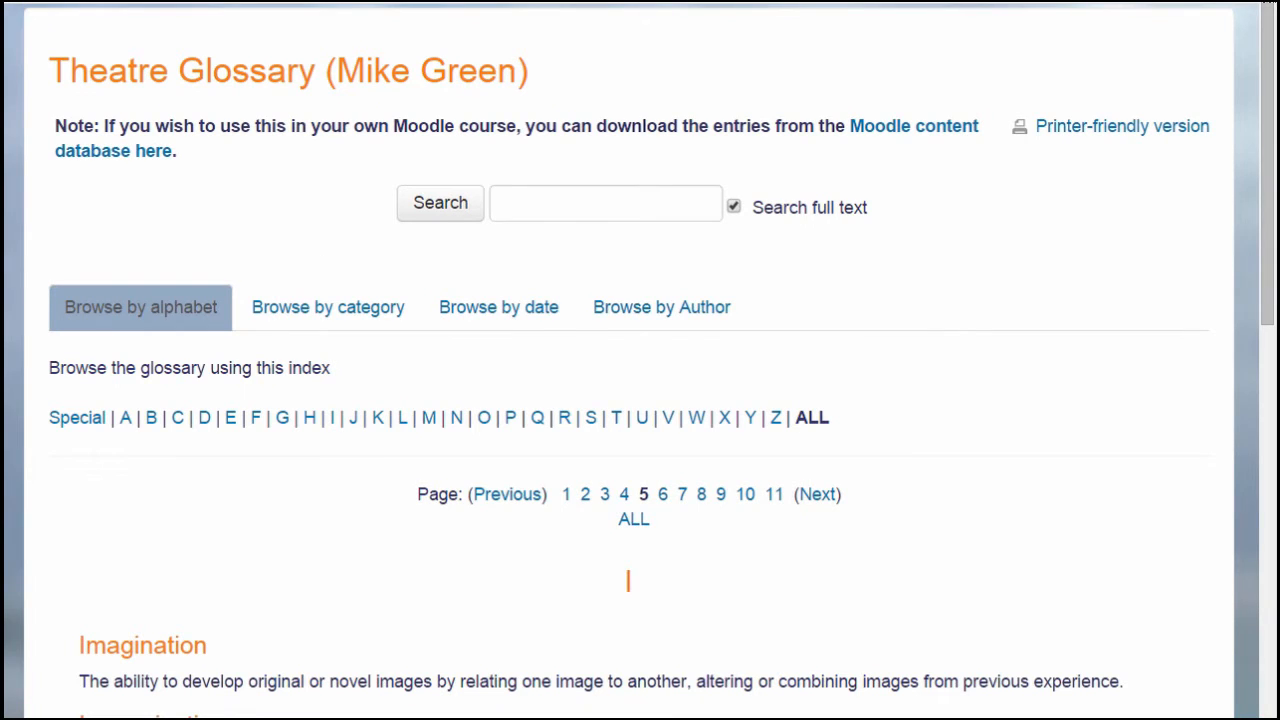
Step: Turn editing on for the Basic French course from the gear menu
{"action": "scroll", "scroll_direction": "down", "scroll_amount": 3}
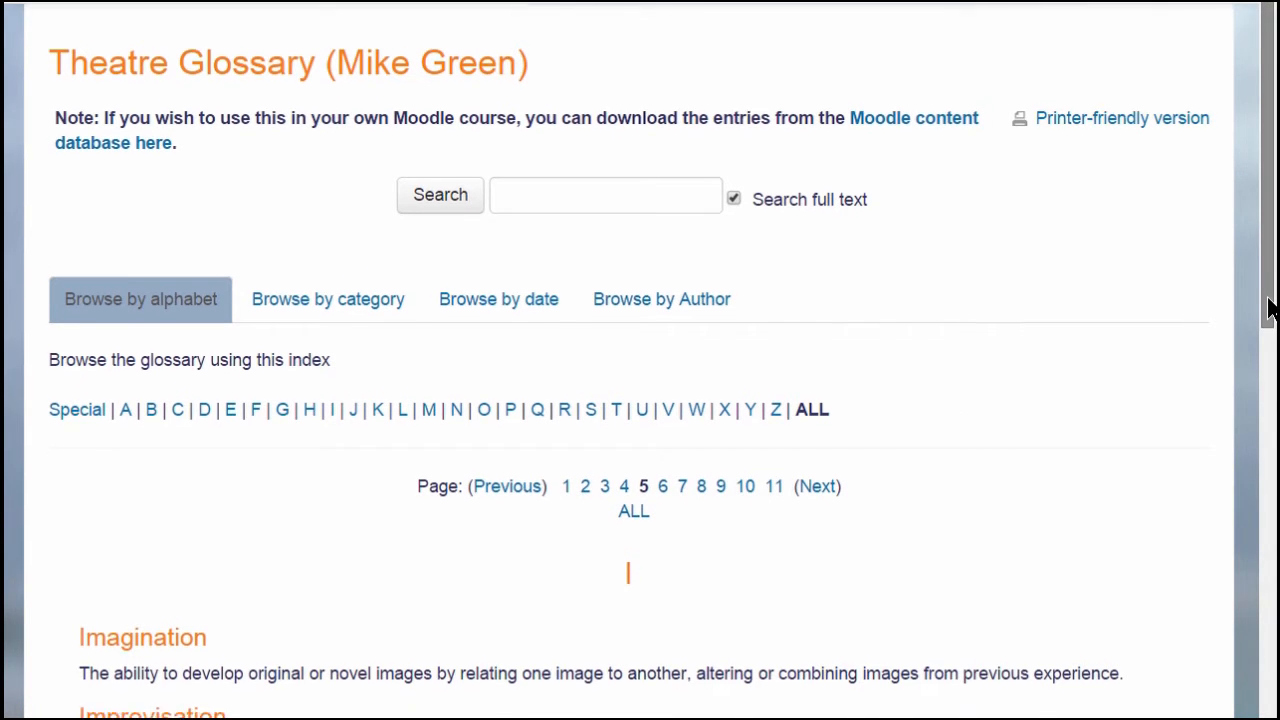
{"action": "scroll", "scroll_direction": "down", "scroll_amount": 3}
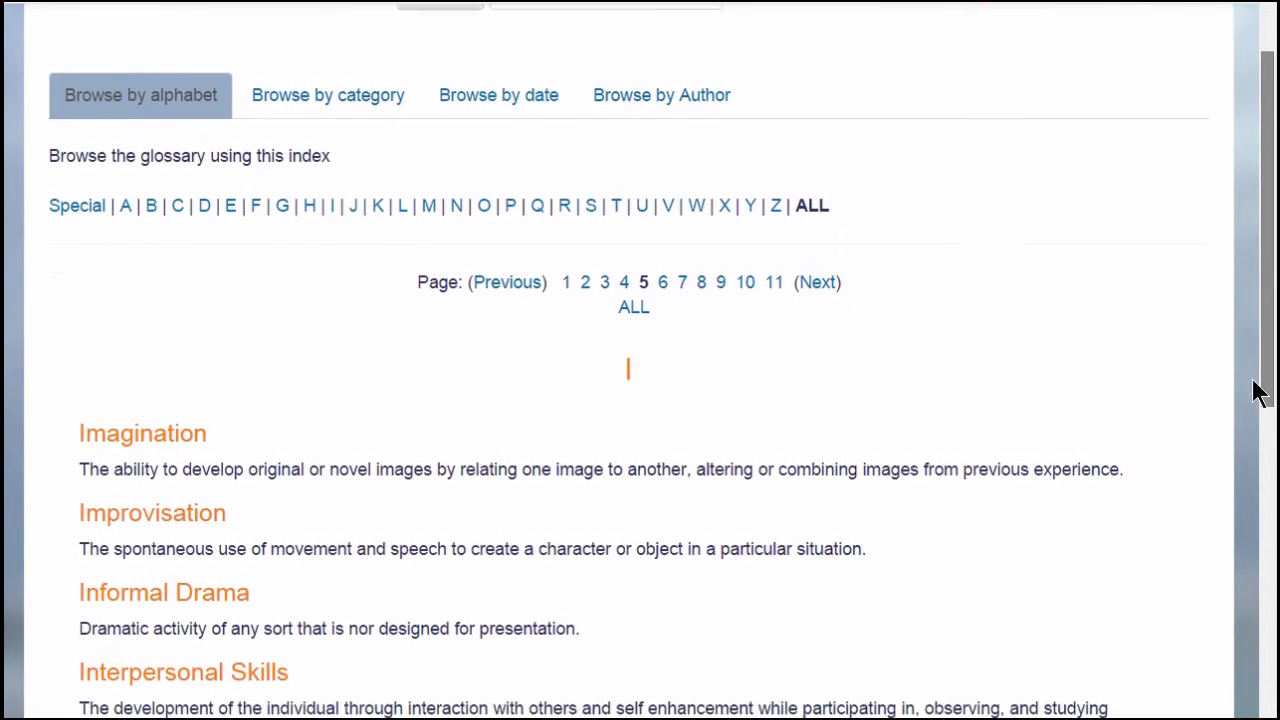
{"action": "scroll", "scroll_direction": "down", "scroll_amount": 3}
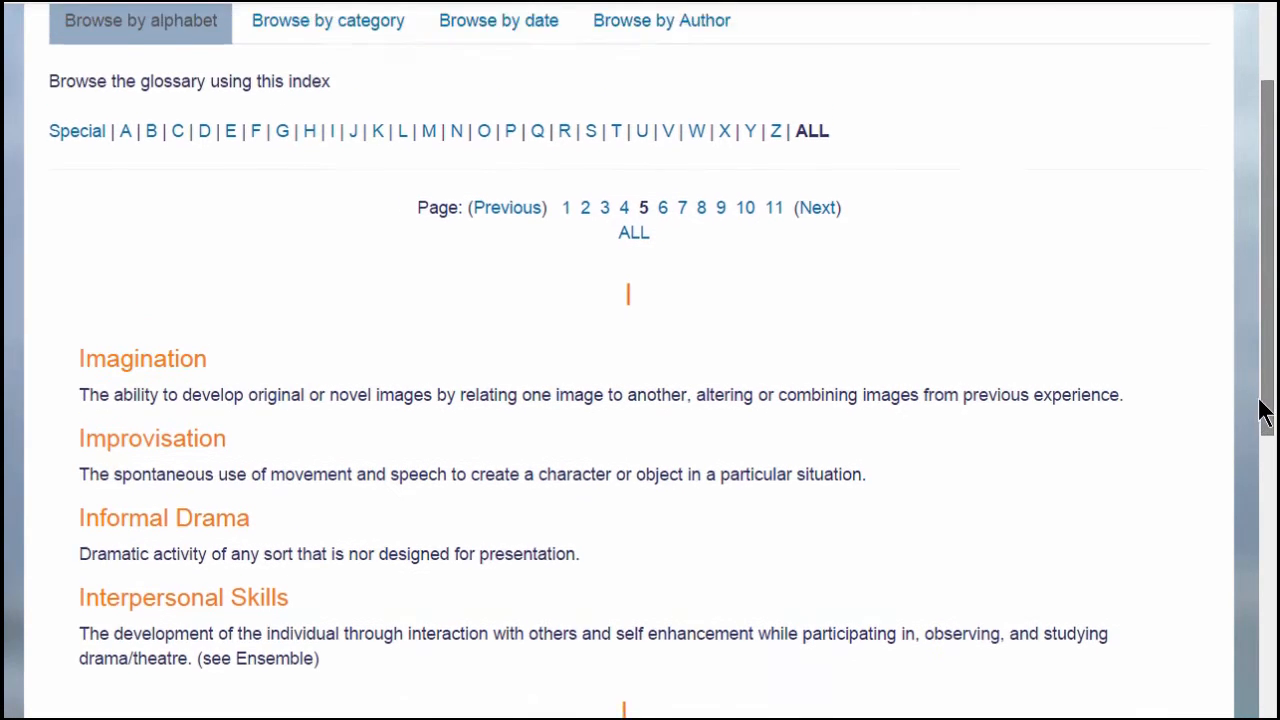
{"action": "scroll", "scroll_direction": "up", "scroll_amount": 3}
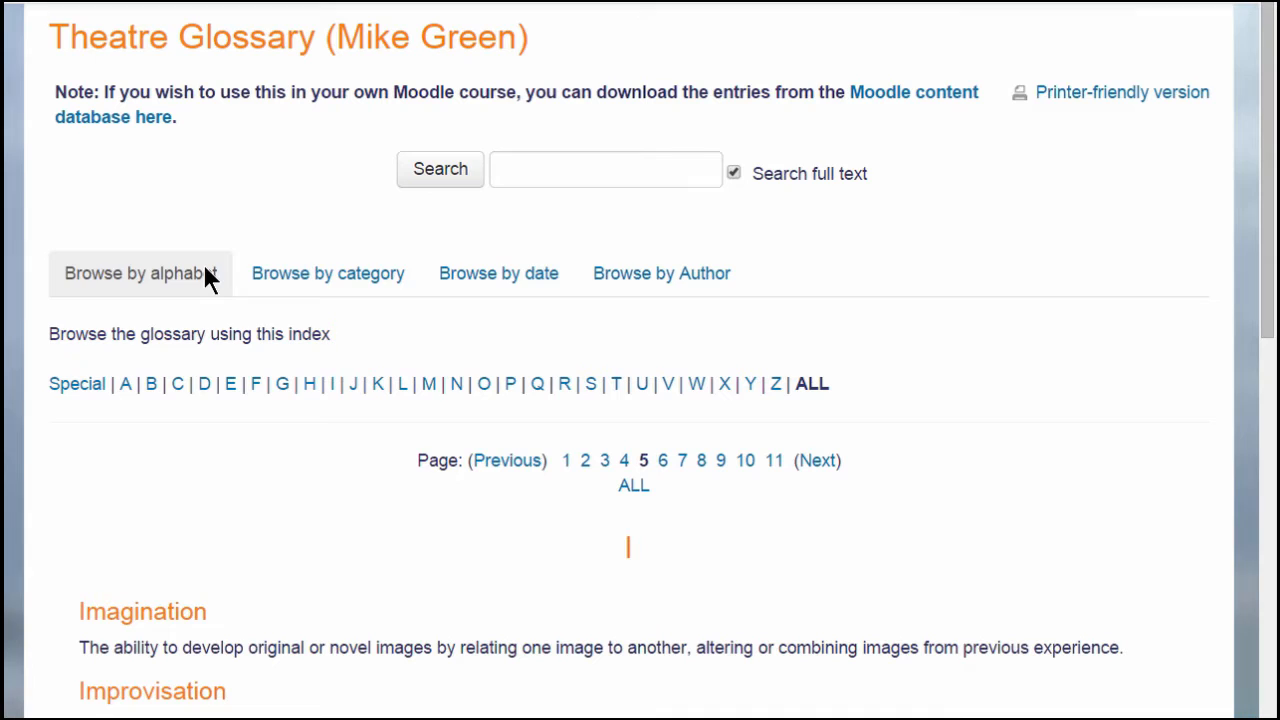
{"action": "mouse_move", "coordinate": [328, 272]}
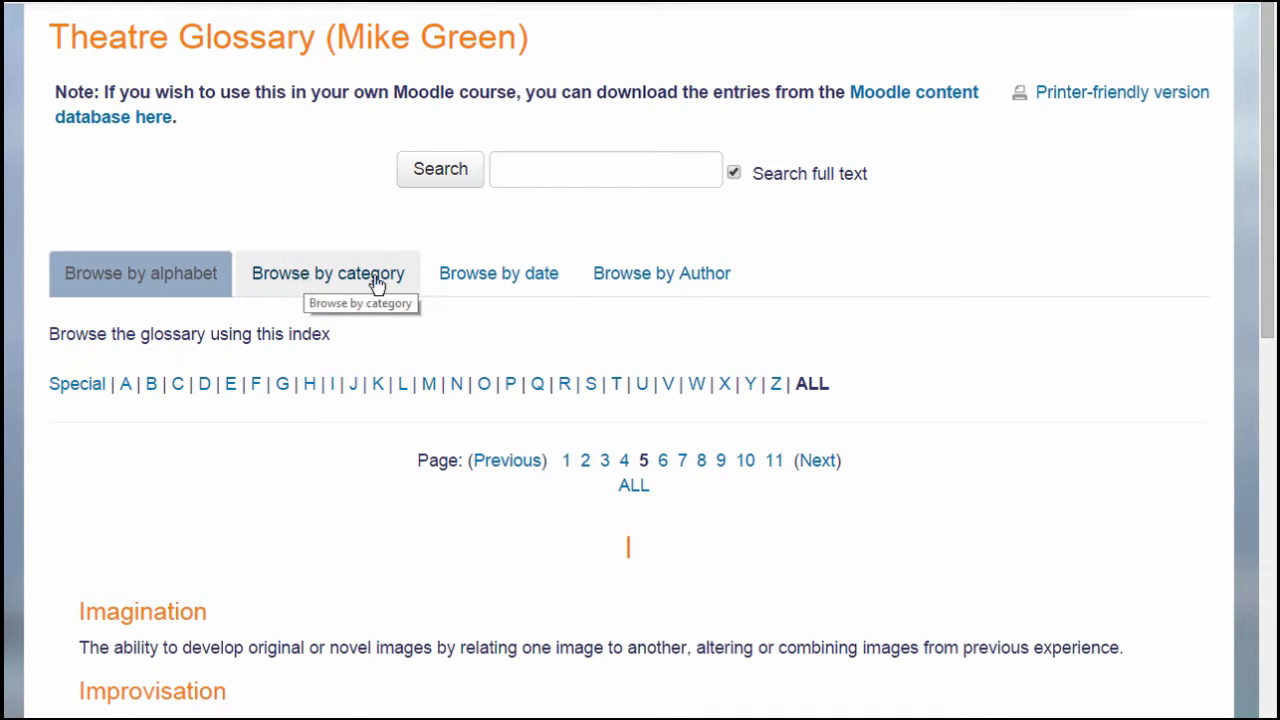
{"action": "mouse_move", "coordinate": [624, 284]}
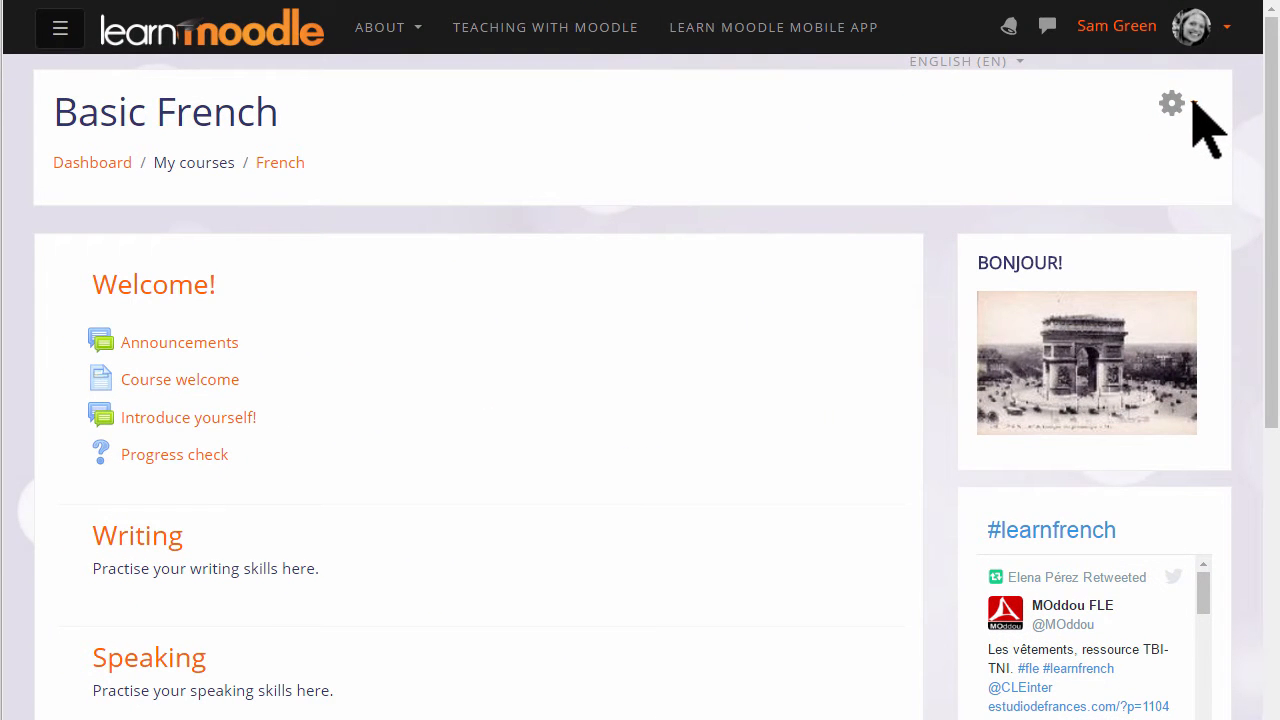
{"action": "left_click", "coordinate": [1172, 104]}
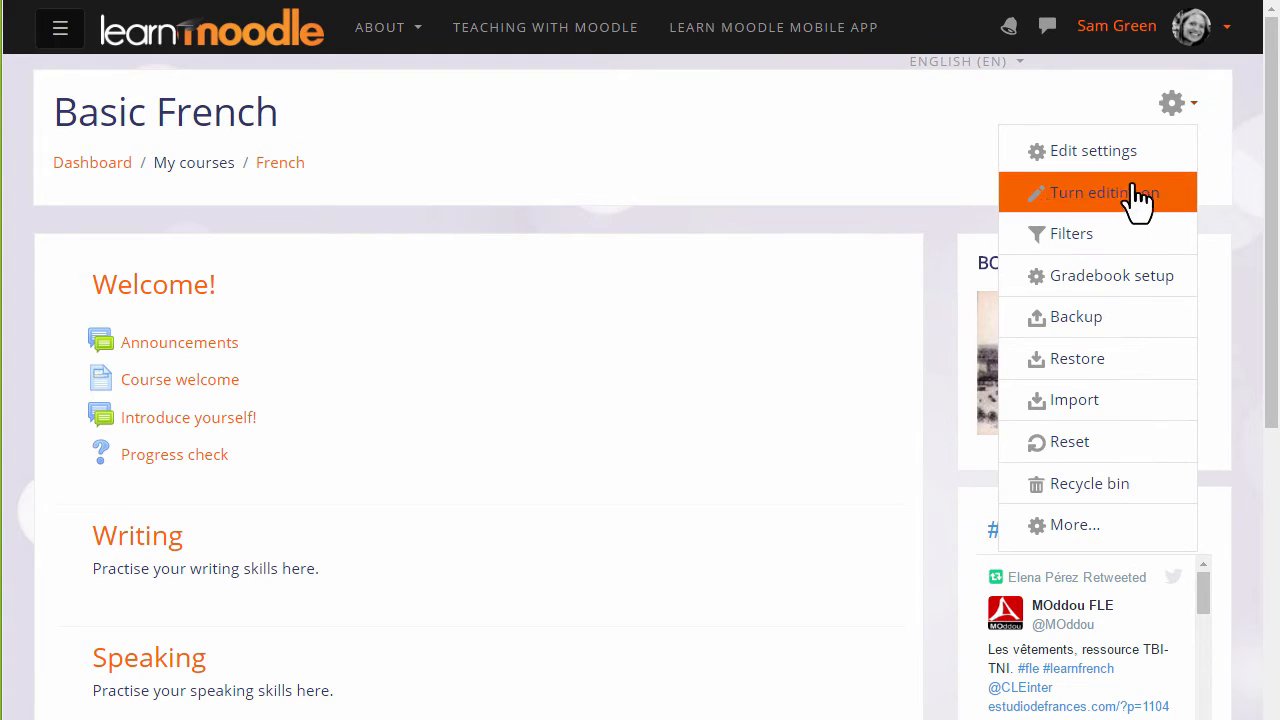
{"action": "mouse_move", "coordinate": [1104, 192]}
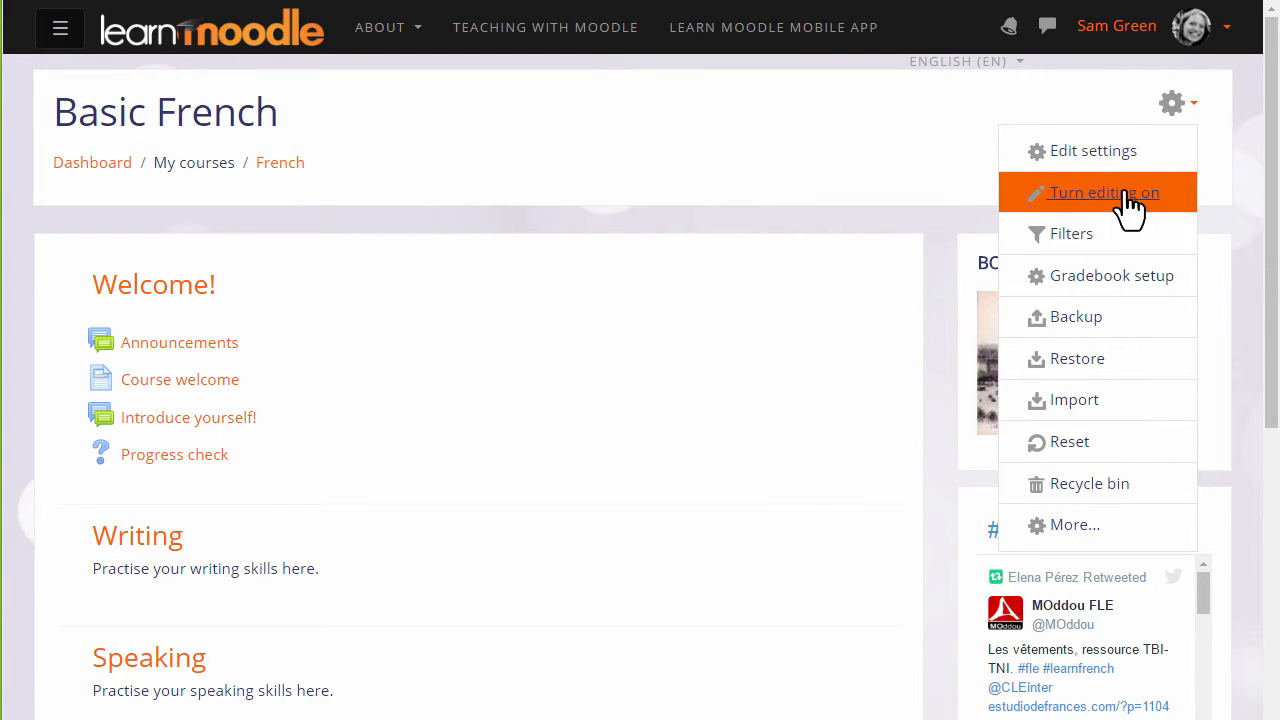
{"action": "left_click", "coordinate": [1104, 192]}
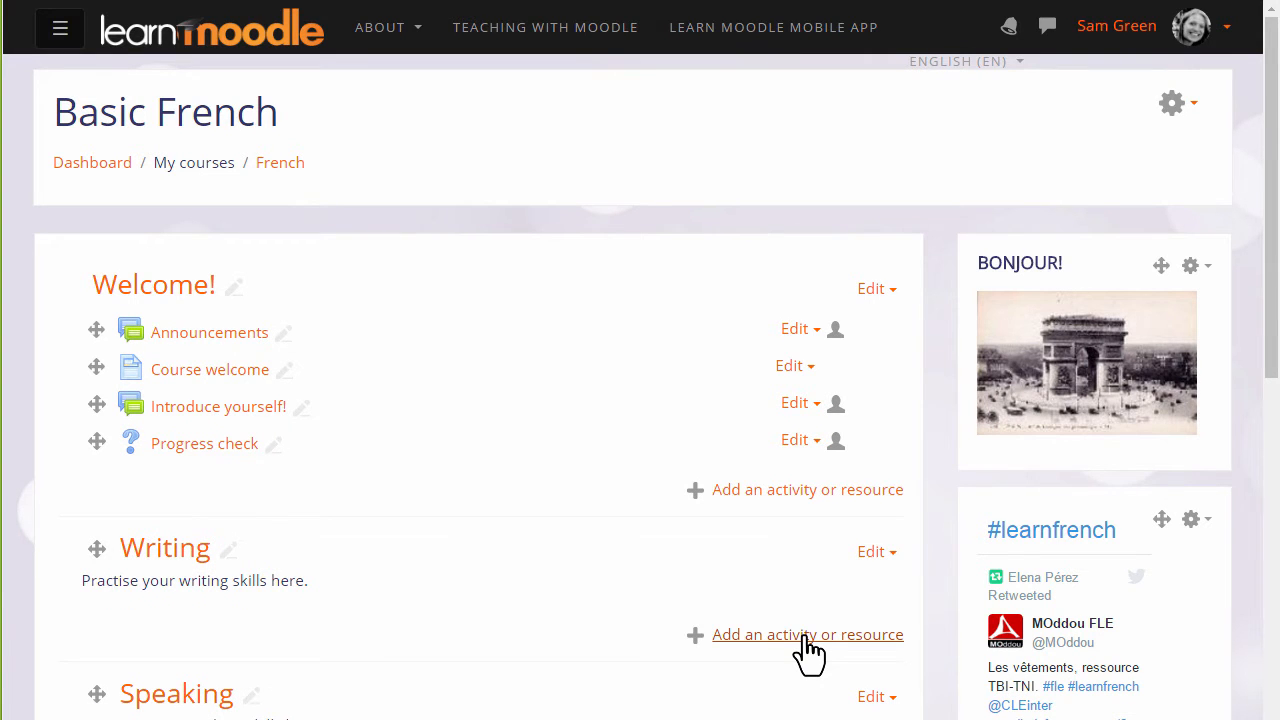
{"action": "scroll", "scroll_direction": "down", "scroll_amount": 3}
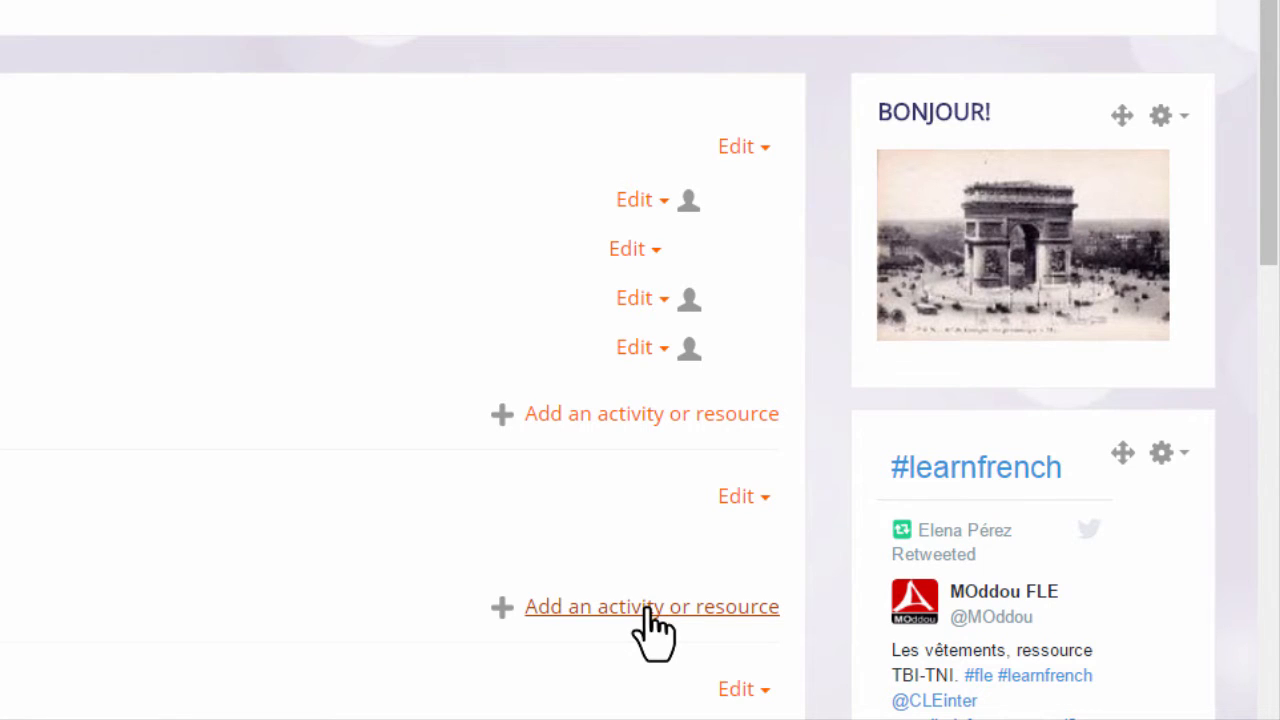
Step: Start adding an activity or resource to the Writing section
{"action": "left_click", "coordinate": [652, 606]}
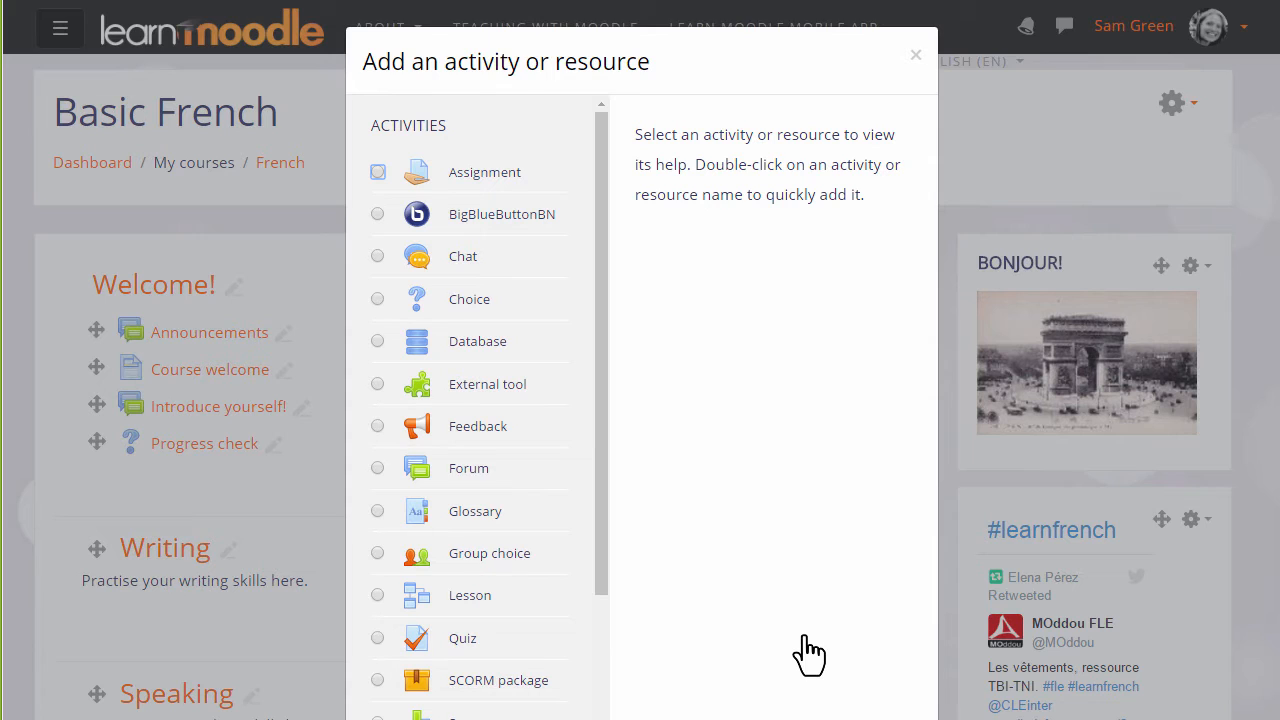
{"action": "mouse_move", "coordinate": [390, 556]}
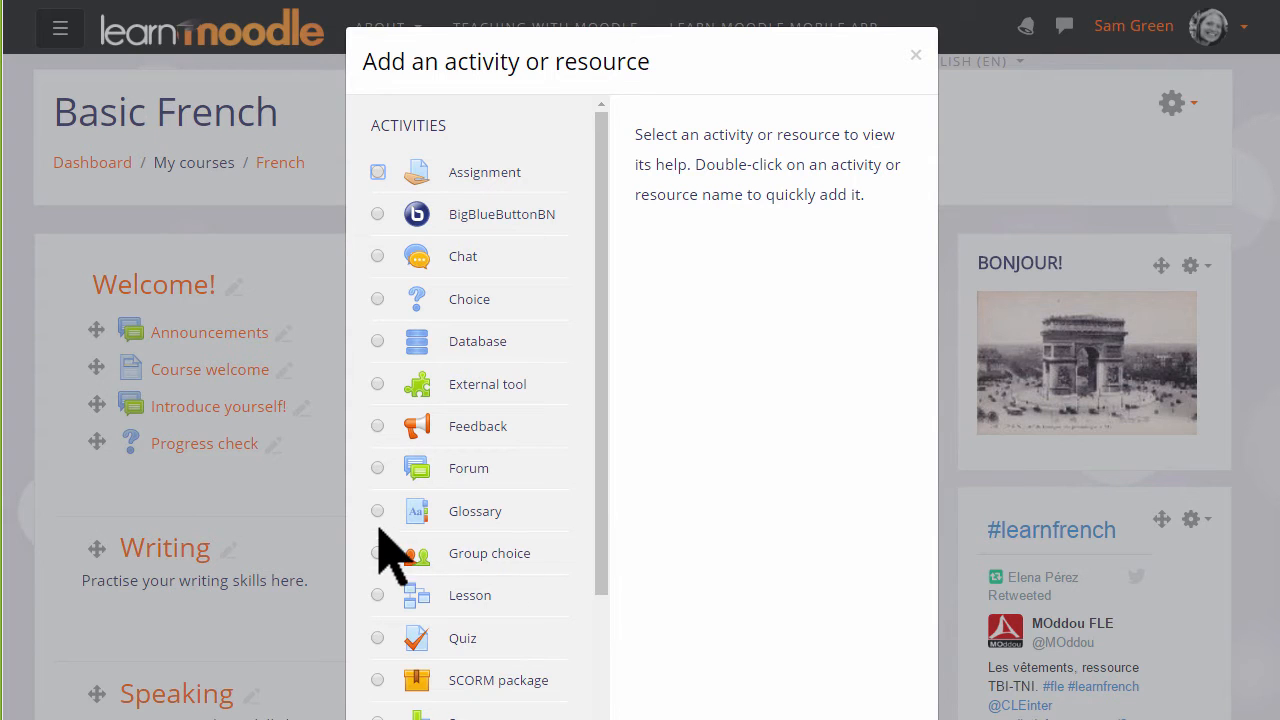
{"action": "mouse_move", "coordinate": [388, 530]}
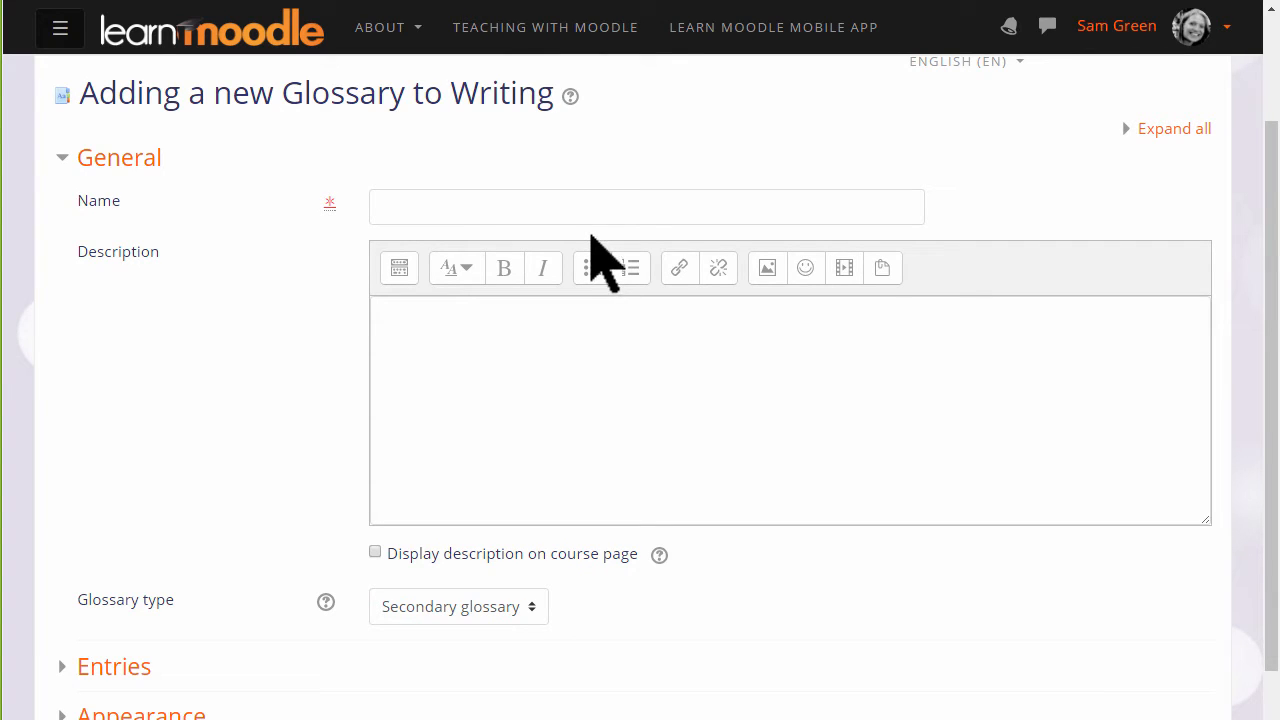
Step: Name the glossary 'Key grammar terms' with a description asking for a term, explanation and example
{"action": "type", "text": "Key grammar terms"}
{"action": "type", "text": "Add a grammar term here with an explan"}
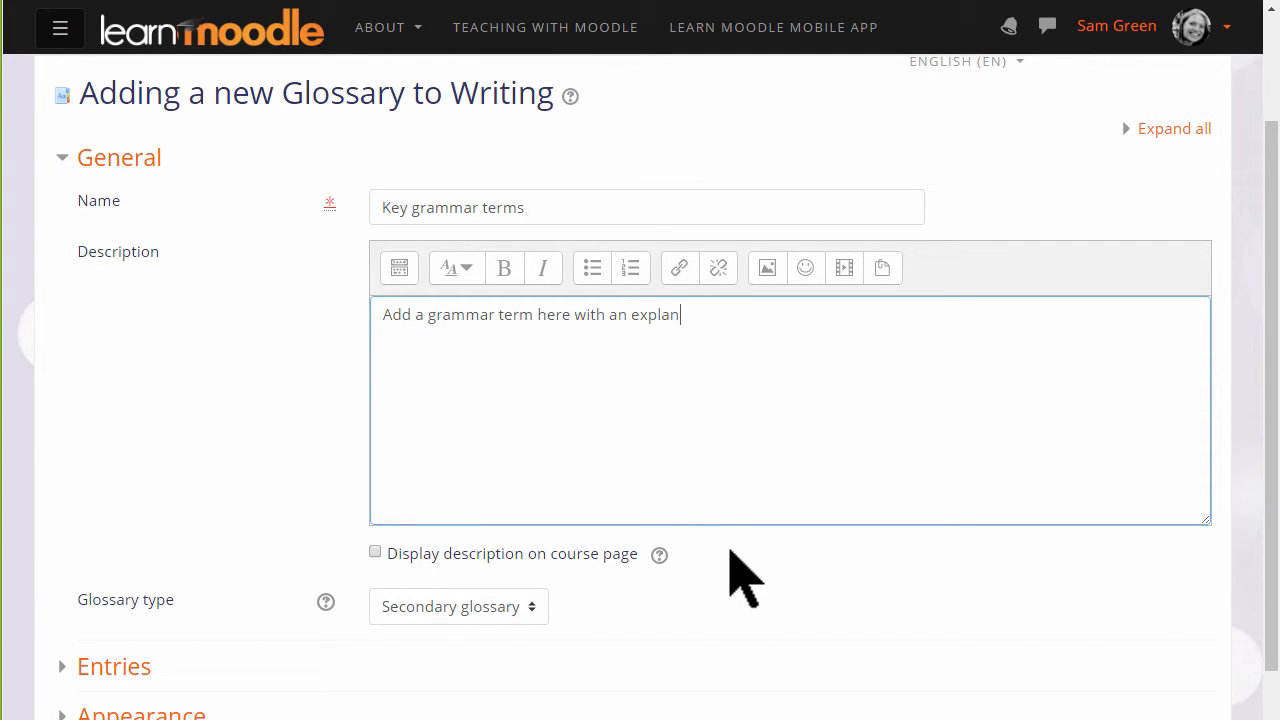
{"action": "type", "text": "ation and example if possible"}
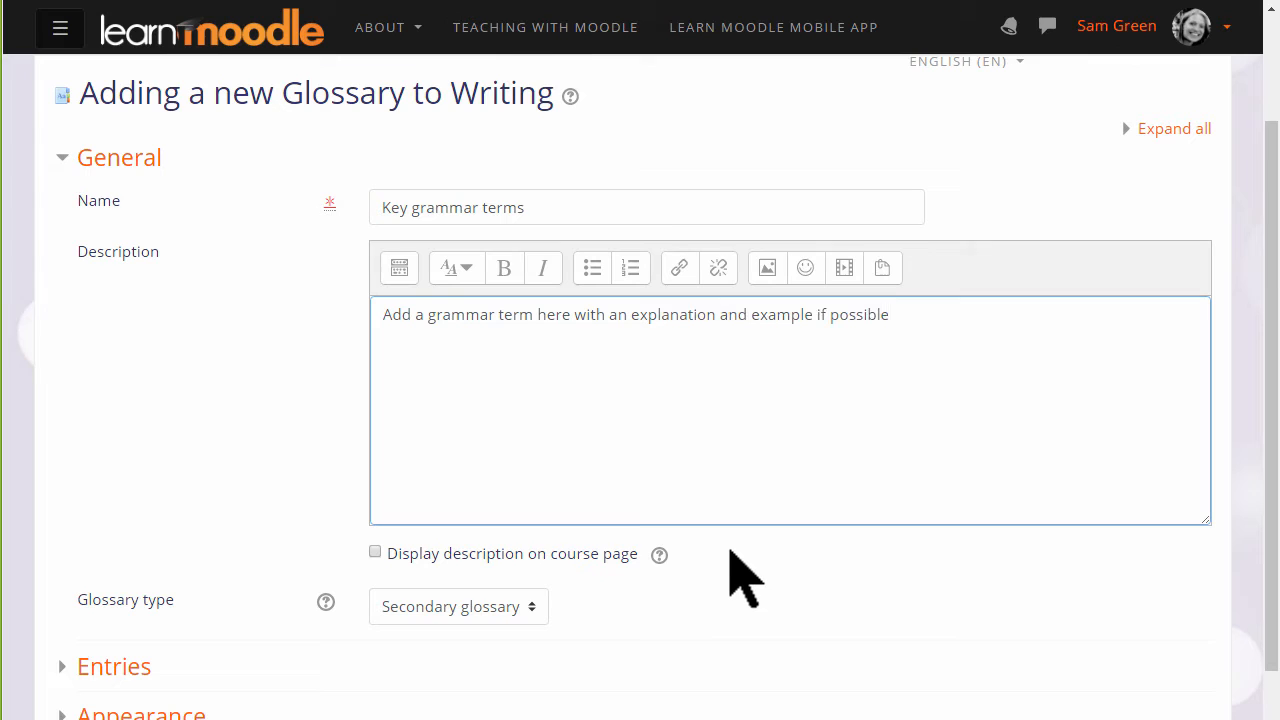
{"action": "type", "text": "."}
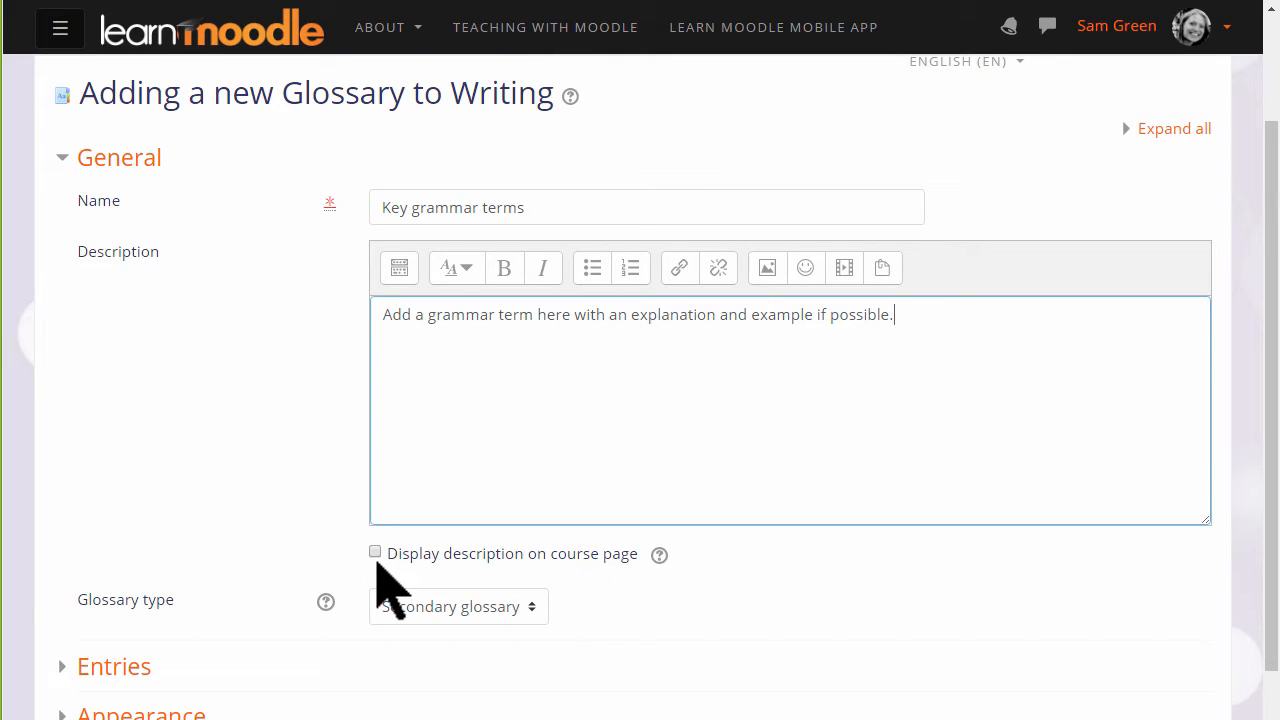
Step: Expand the Entries section to review approval, editing, duplicates and linking settings
{"action": "scroll", "scroll_direction": "down", "scroll_amount": 3}
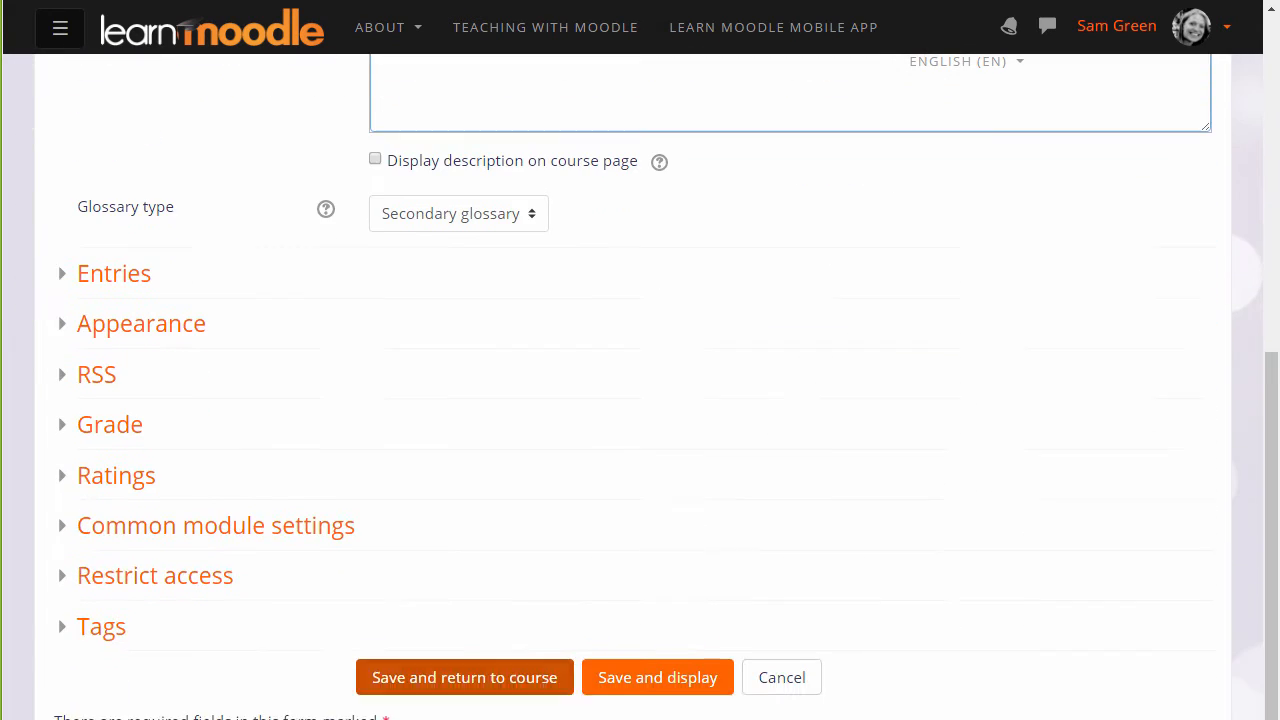
{"action": "scroll", "scroll_direction": "down", "scroll_amount": 3}
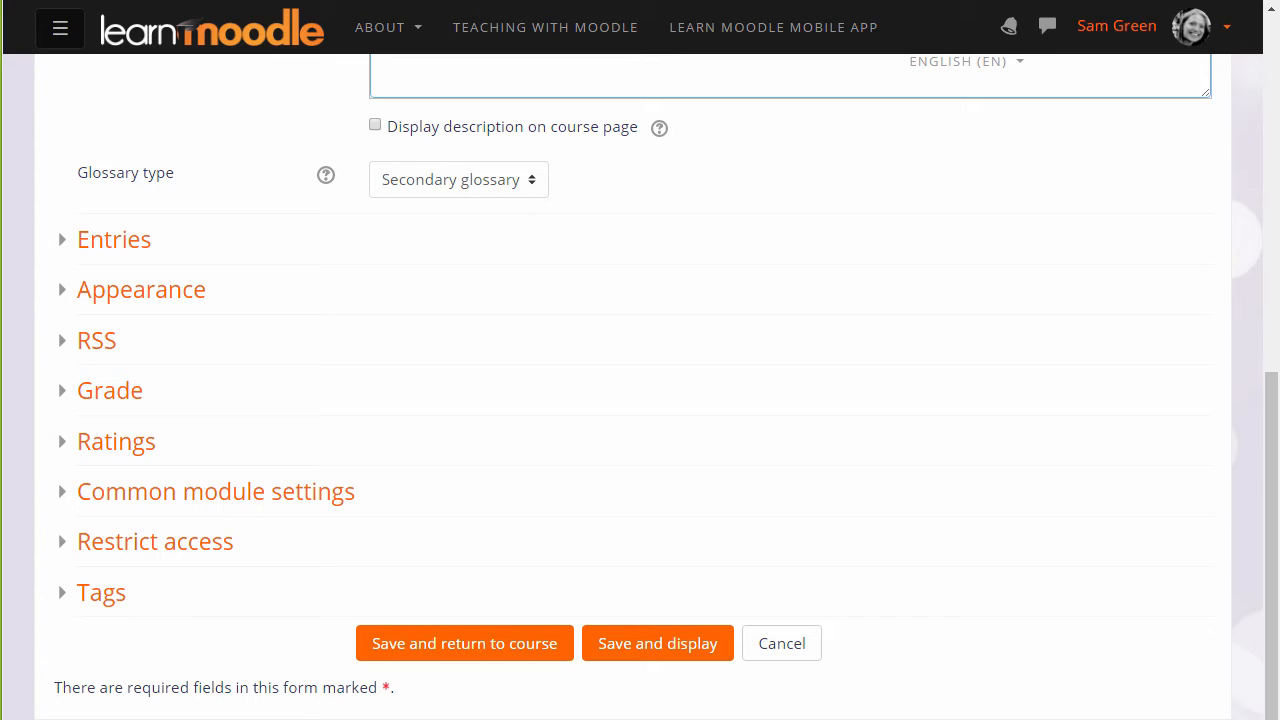
{"action": "left_click", "coordinate": [112, 240]}
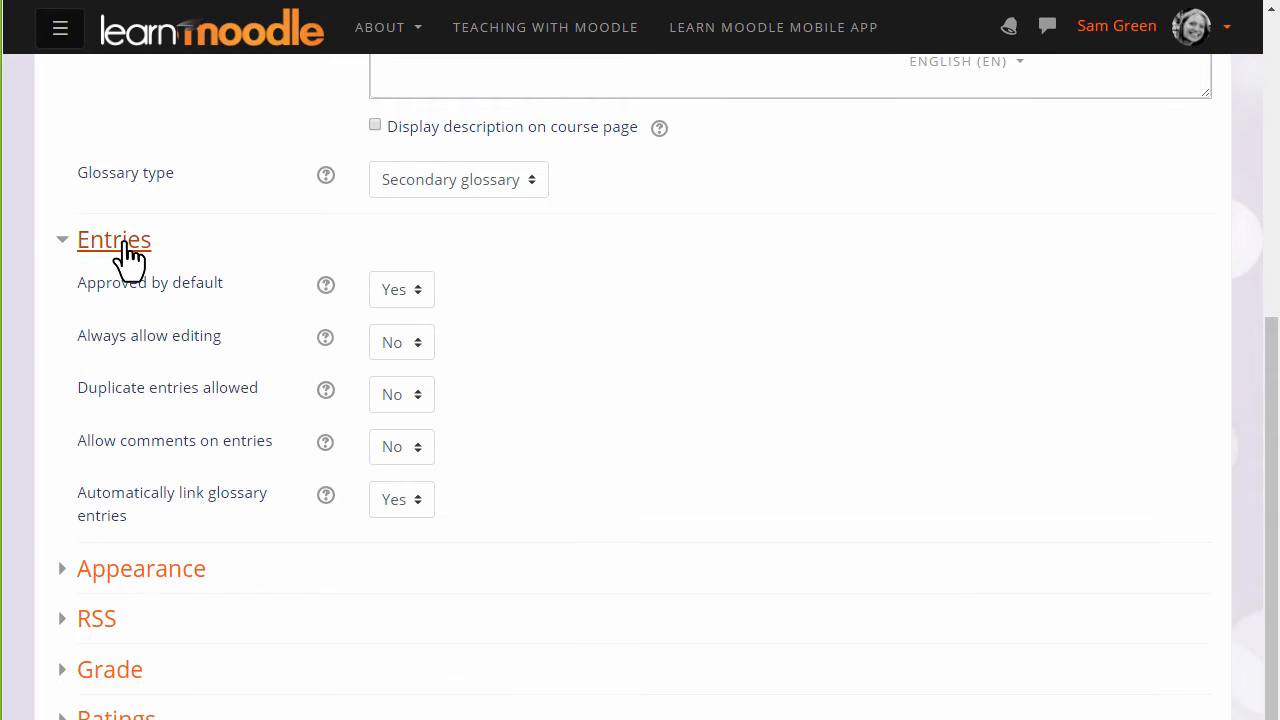
{"action": "mouse_move", "coordinate": [536, 324]}
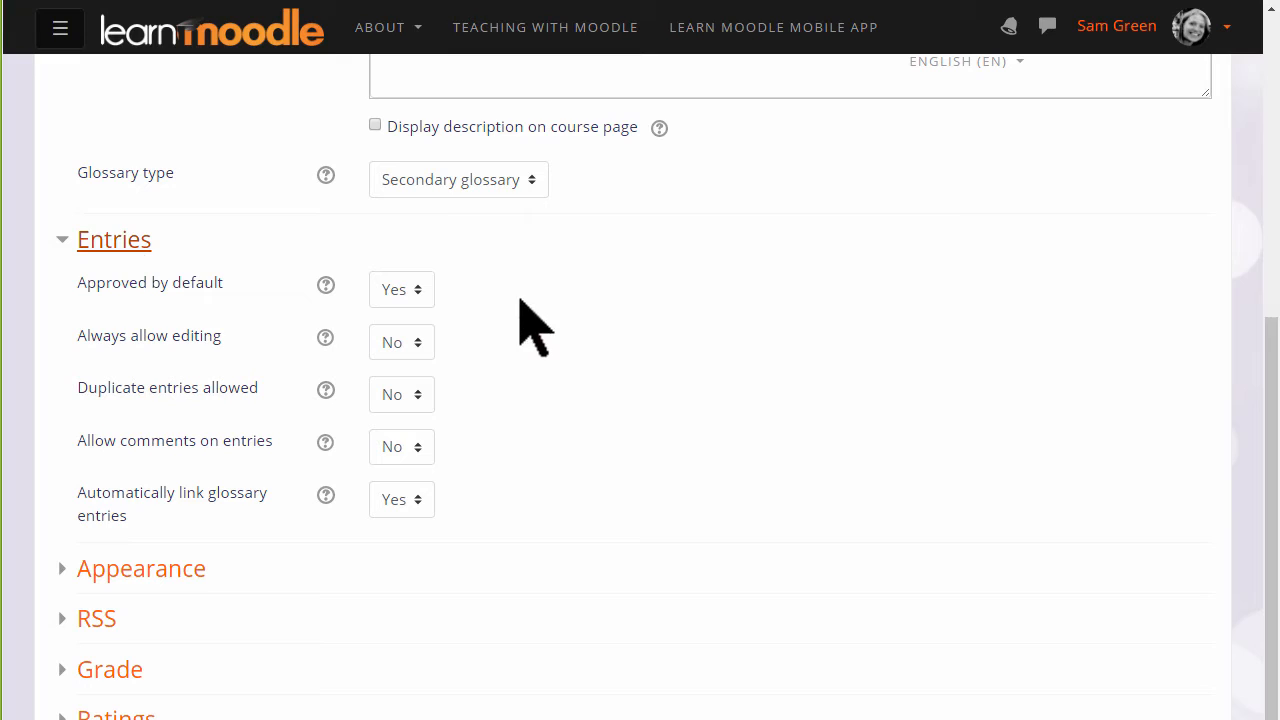
{"action": "mouse_move", "coordinate": [508, 332]}
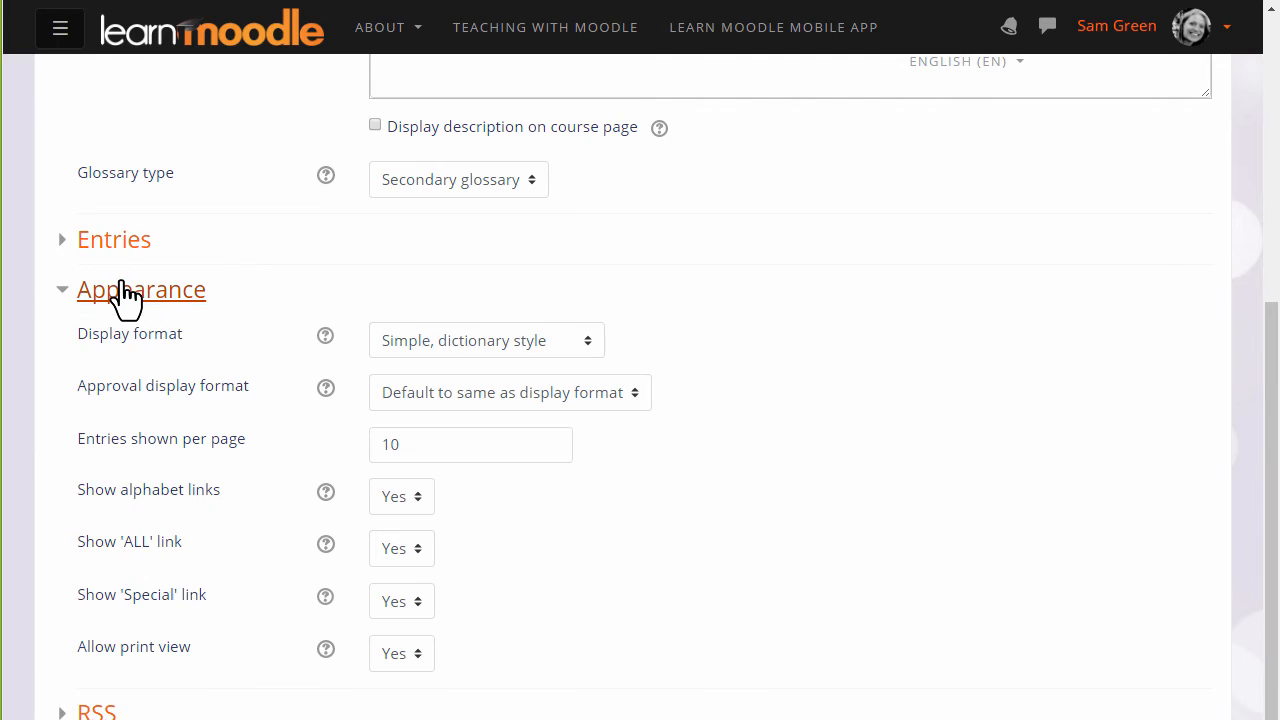
{"action": "mouse_move", "coordinate": [676, 370]}
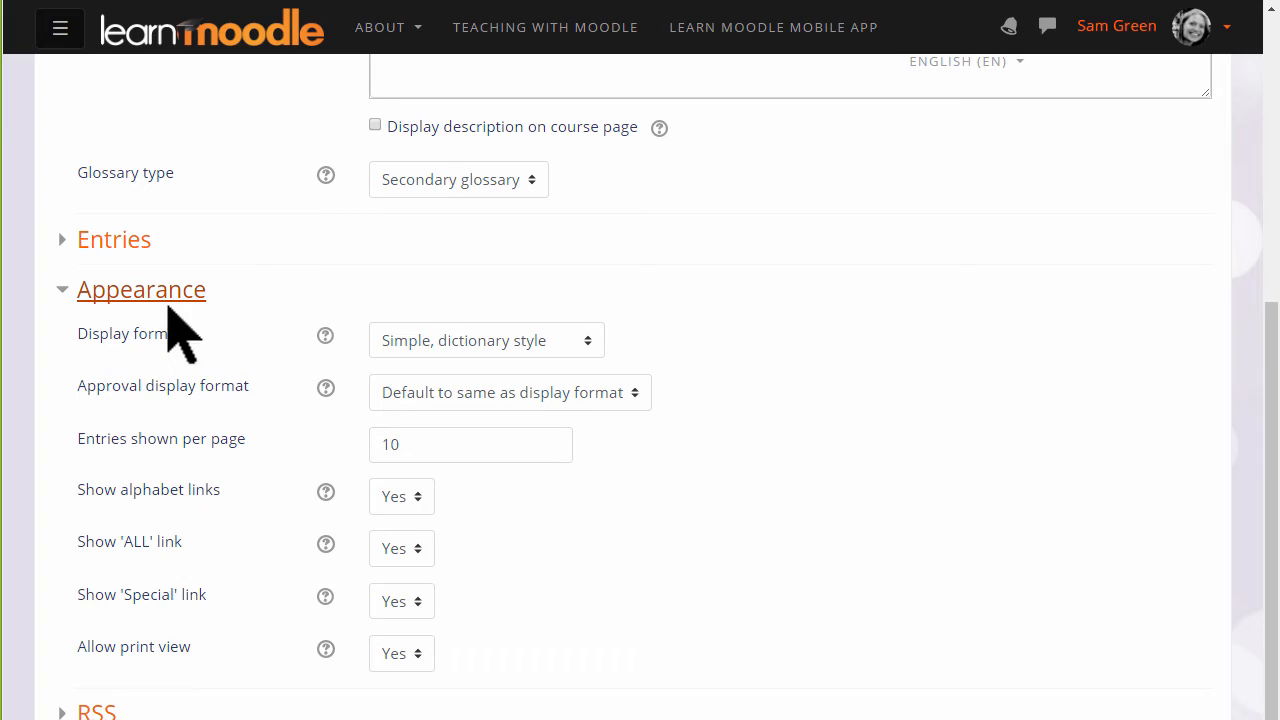
Step: Collapse Appearance and save the glossary with 'Save and display'
{"action": "left_click", "coordinate": [140, 288]}
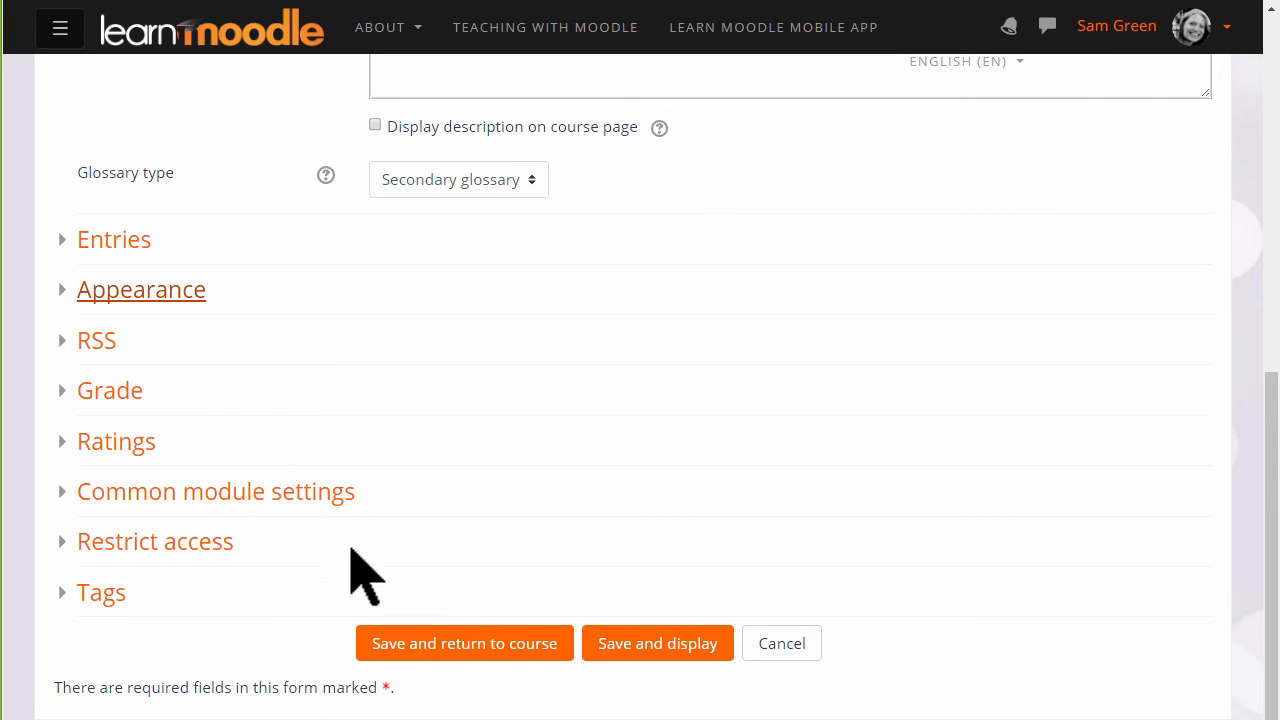
{"action": "mouse_move", "coordinate": [656, 644]}
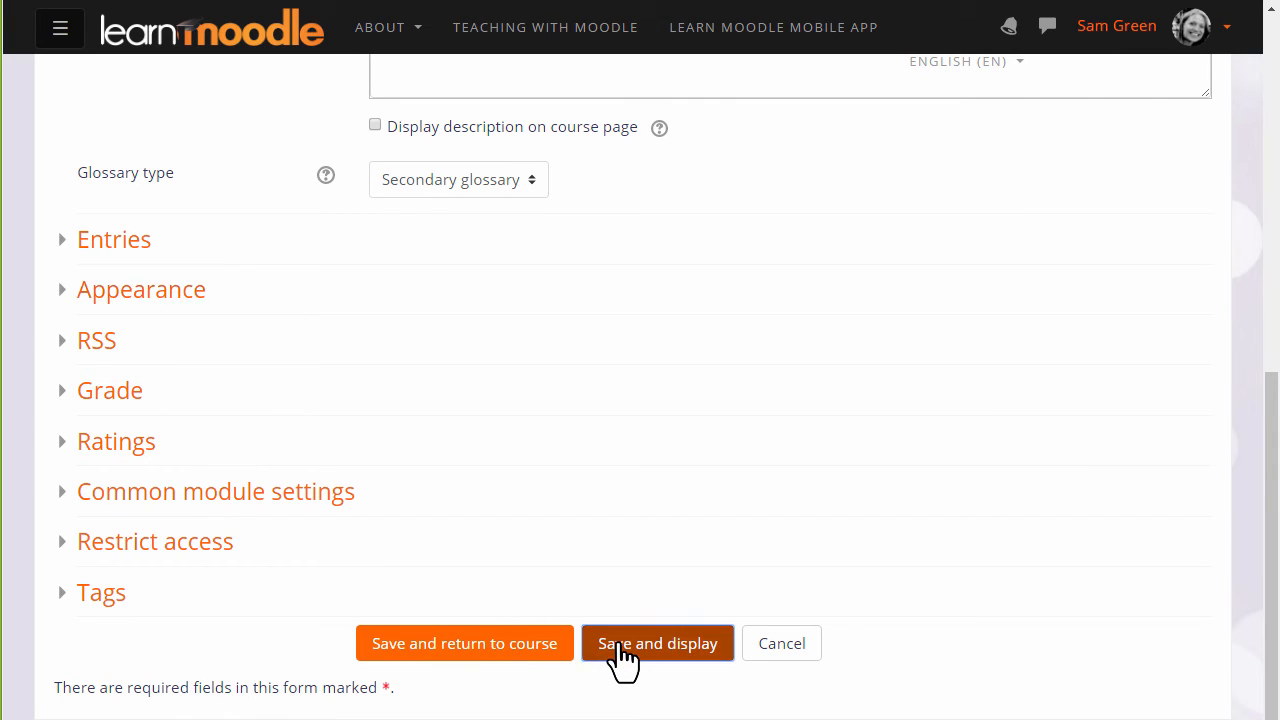
{"action": "left_click", "coordinate": [656, 644]}
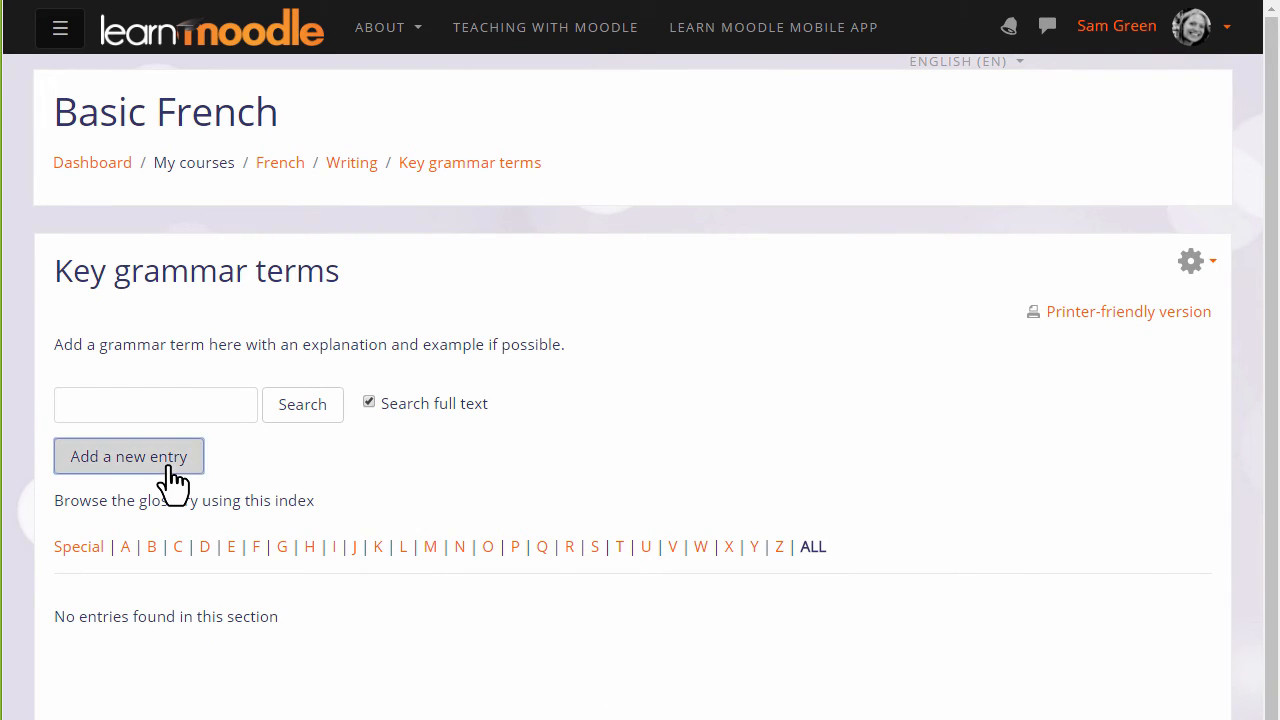
Step: Add a new entry 'Adjective' defined as a word that describes a noun, such as big, old or happy
{"action": "left_click", "coordinate": [128, 456]}
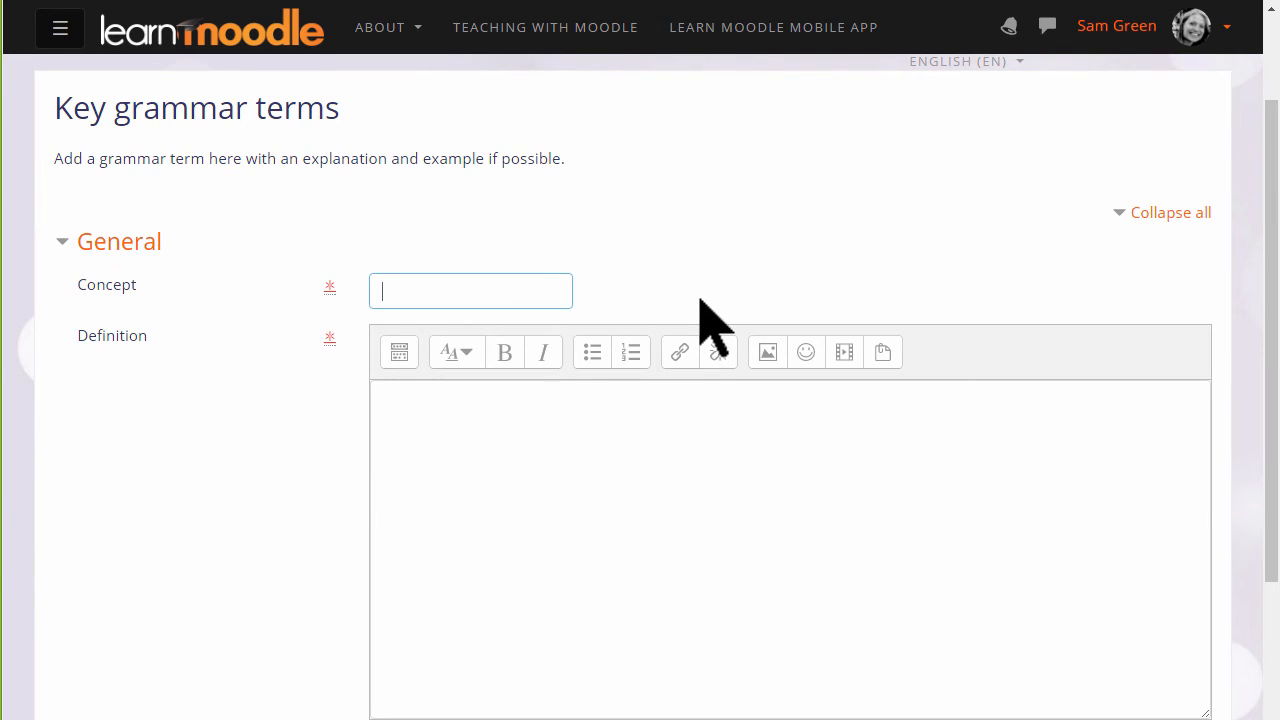
{"action": "type", "text": "Adjective"}
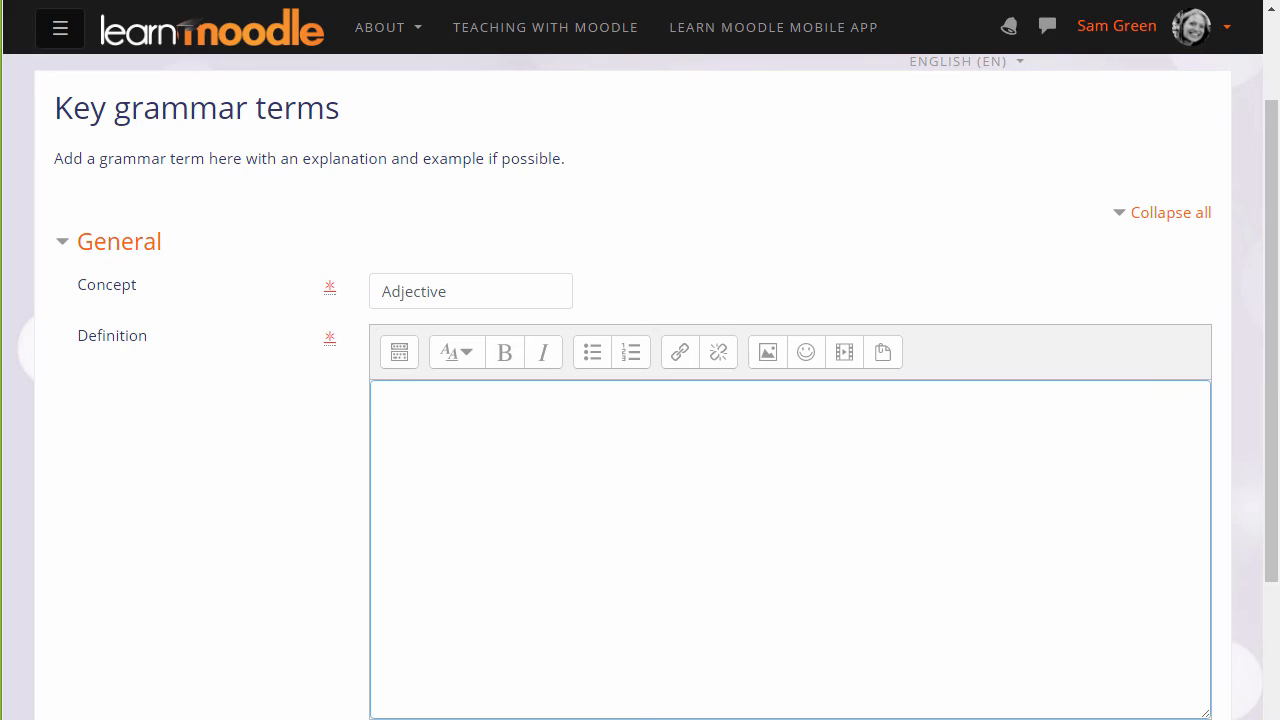
{"action": "type", "text": "A word"}
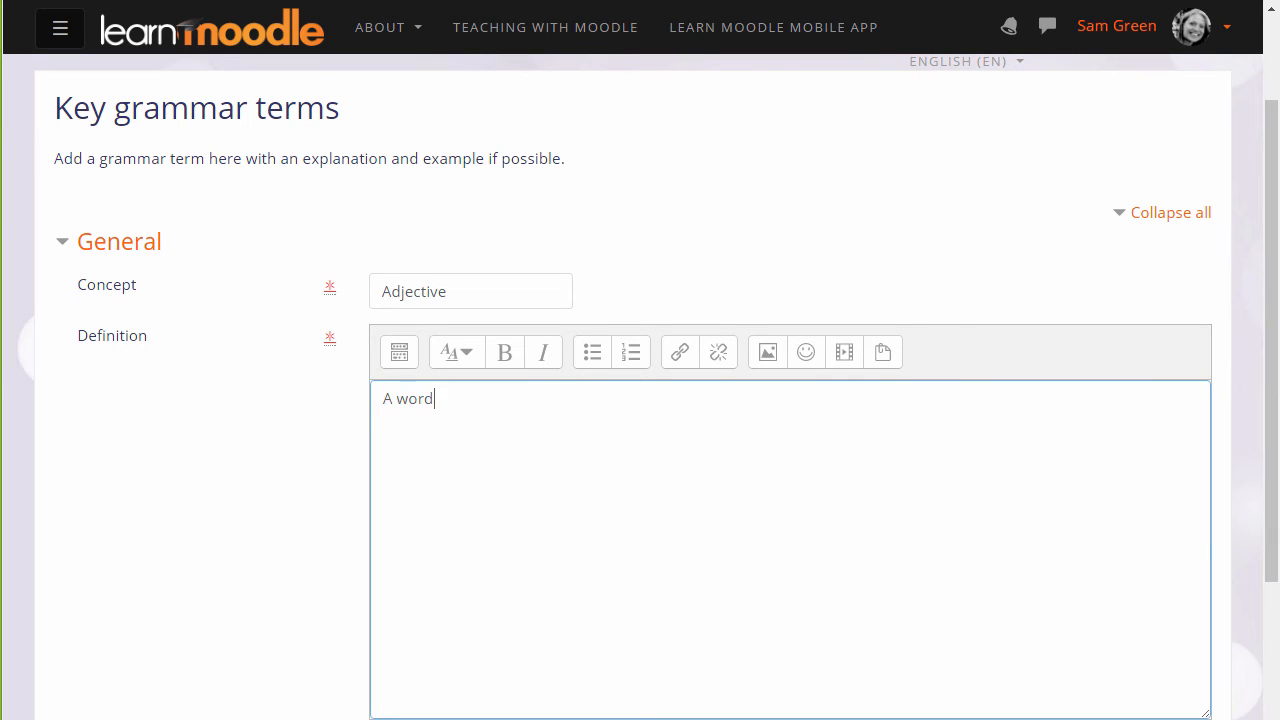
{"action": "type", "text": "that describes a noun, such as big or old or happy"}
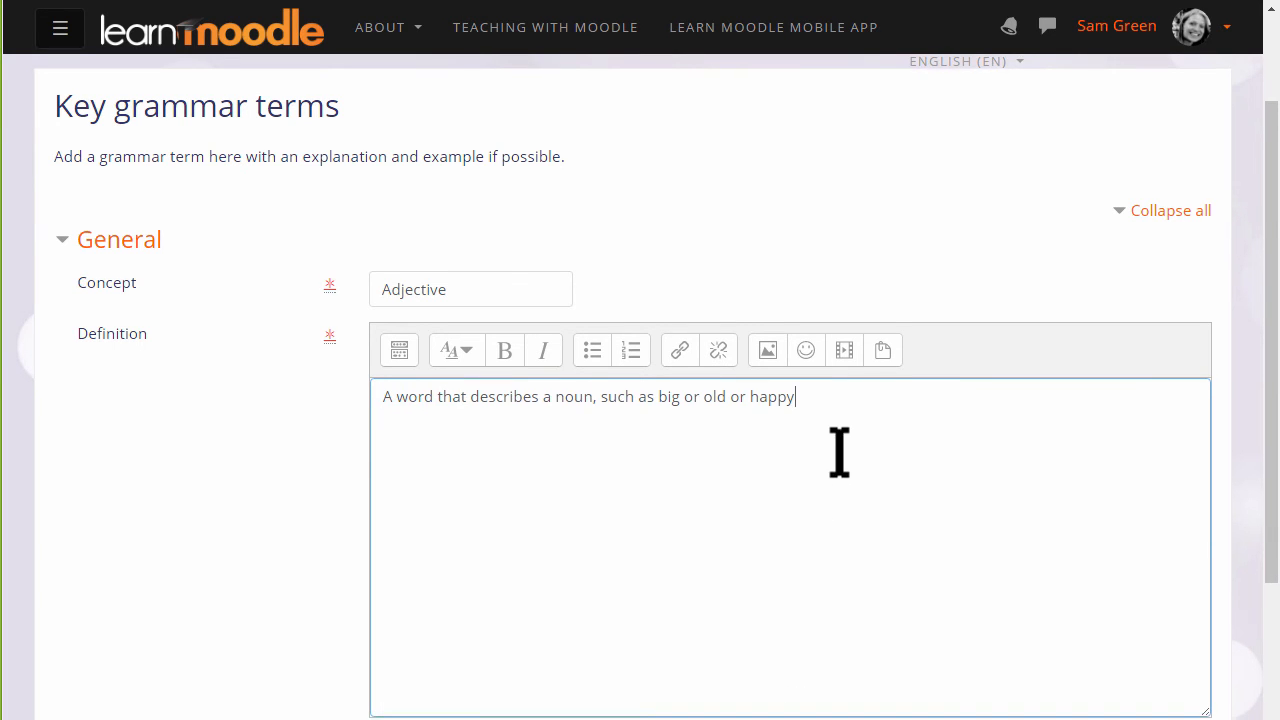
Step: Save the Adjective entry to the Key grammar terms glossary
{"action": "scroll", "scroll_direction": "down", "scroll_amount": 3}
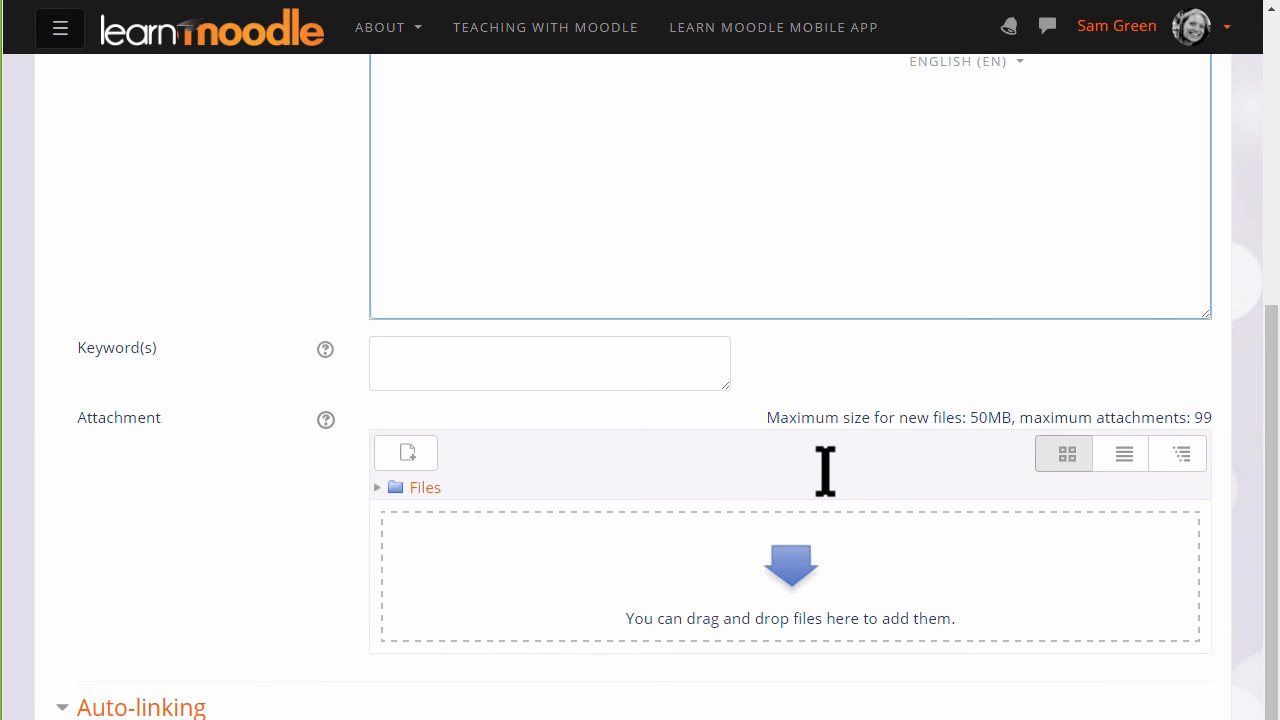
{"action": "mouse_move", "coordinate": [764, 410]}
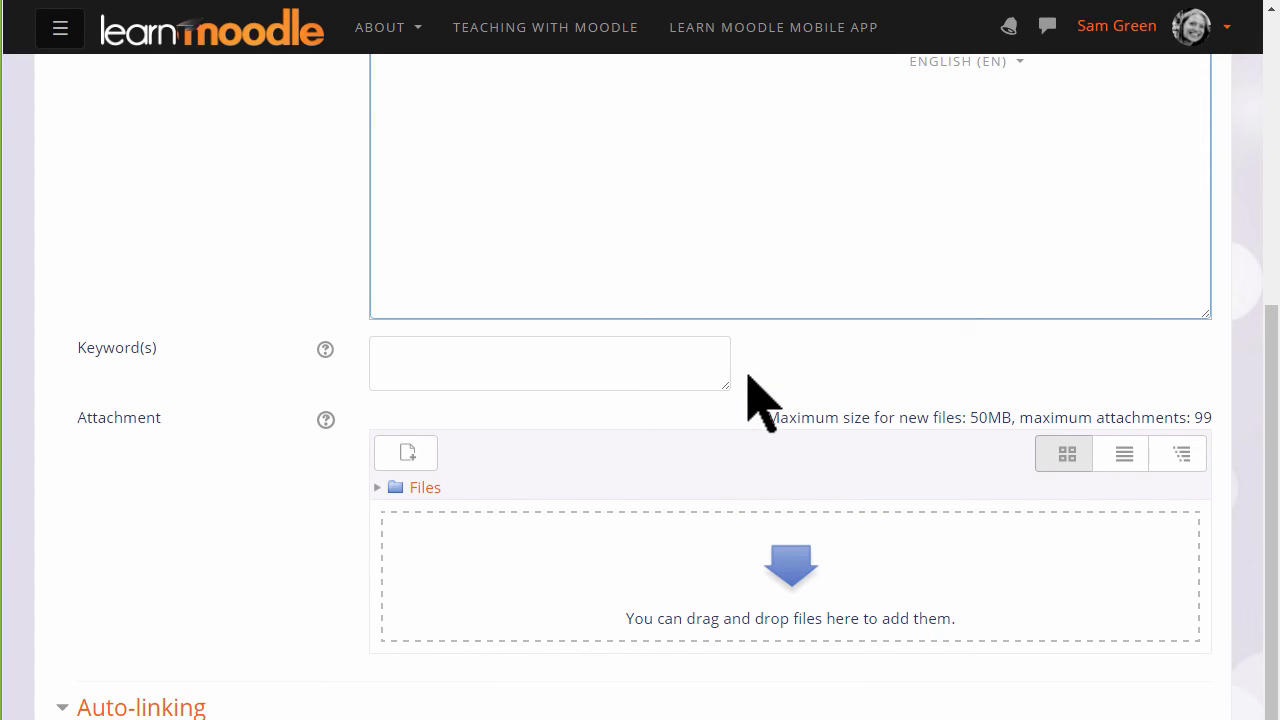
{"action": "mouse_move", "coordinate": [778, 438]}
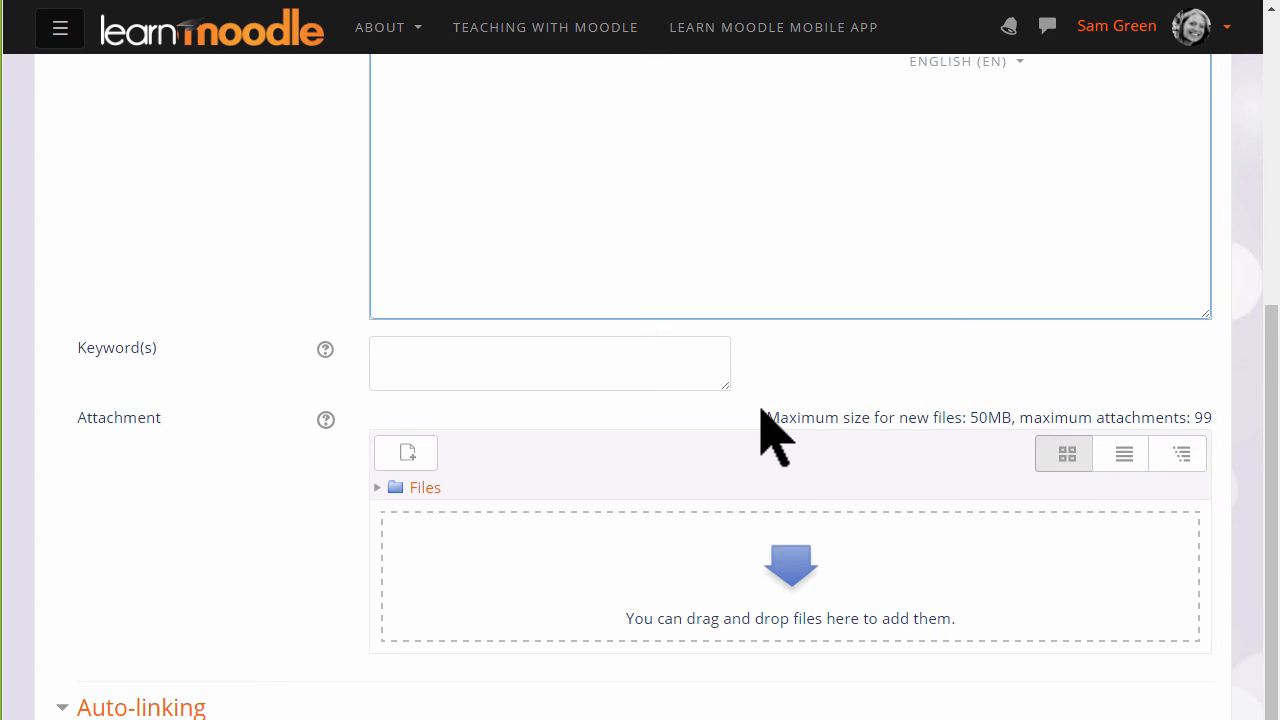
{"action": "scroll", "scroll_direction": "down", "scroll_amount": 3}
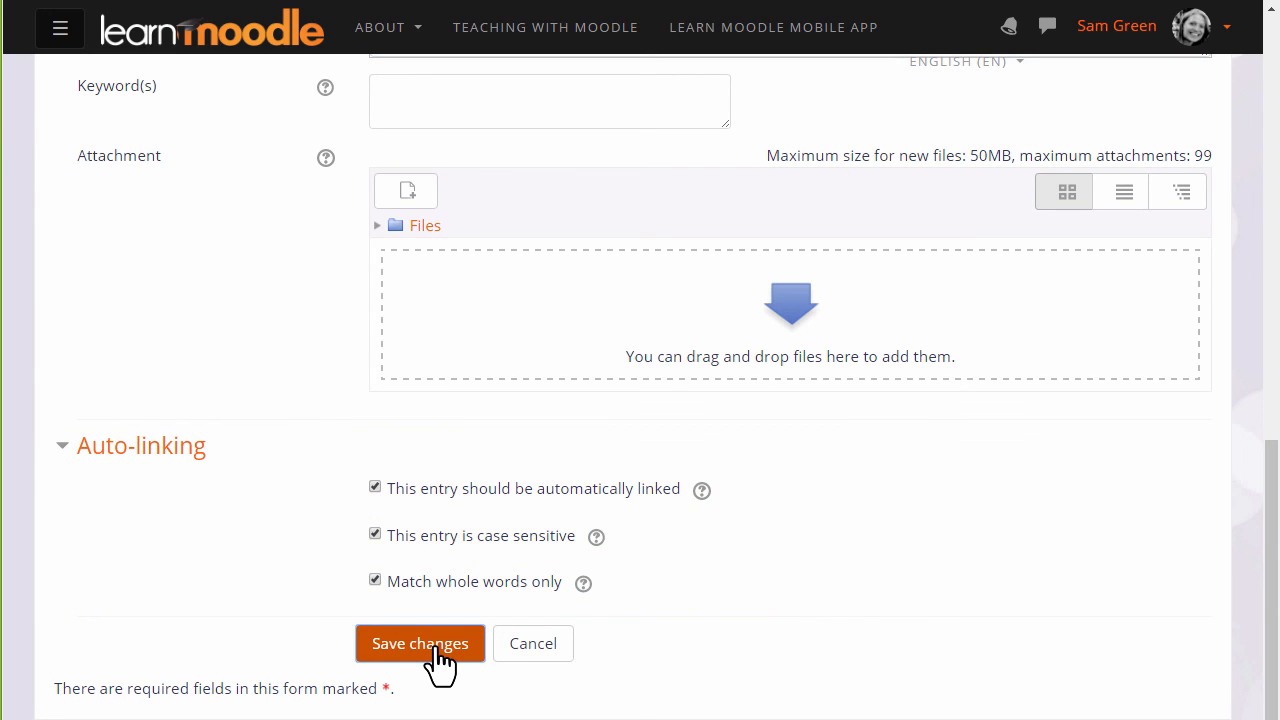
{"action": "left_click", "coordinate": [420, 644]}
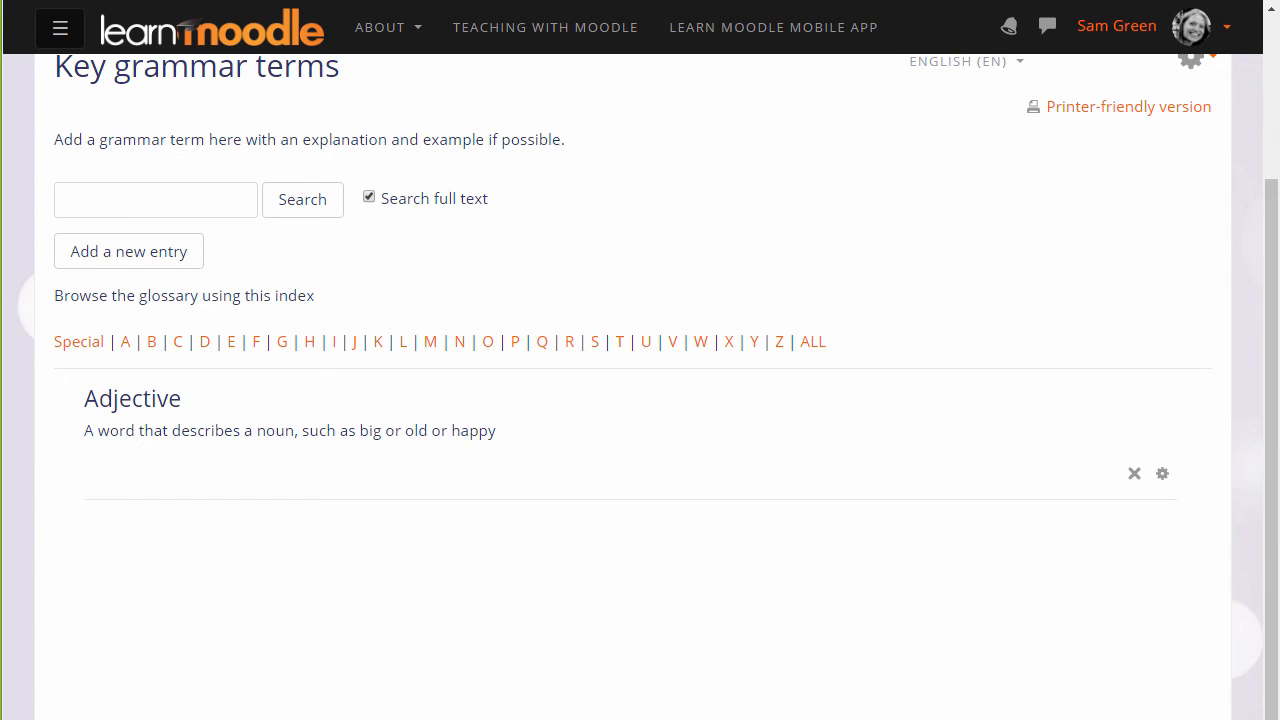